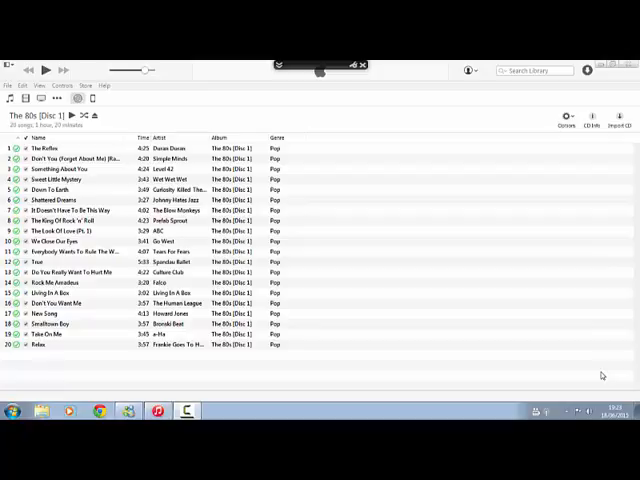
{"action": "mouse_move", "coordinate": [546, 324]}
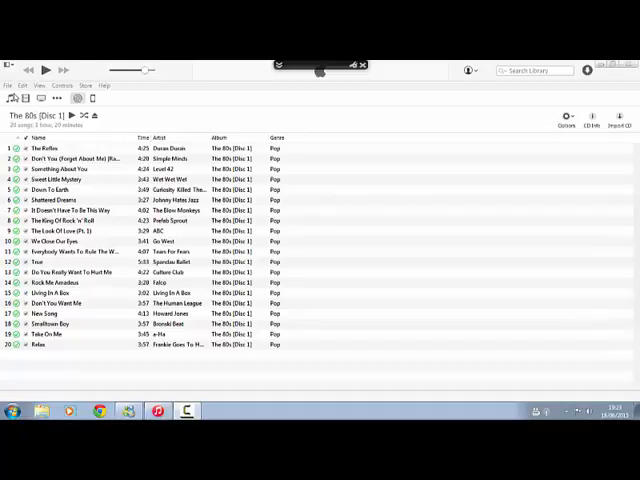
Switch from the CD track list to My Music, showing recently added albums including 80s (Disc 1)
{"action": "left_click", "coordinate": [266, 96]}
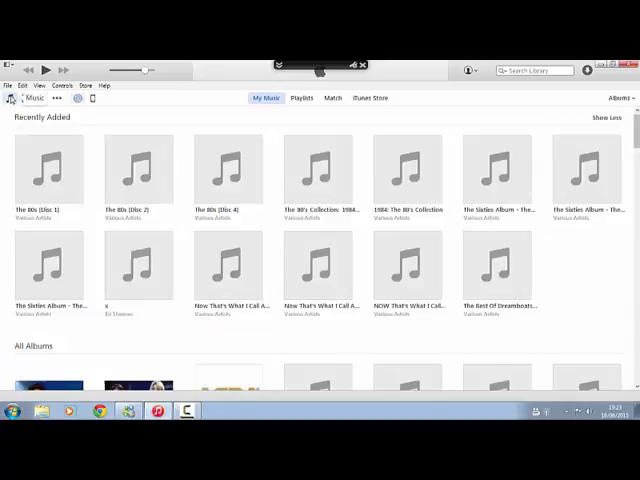